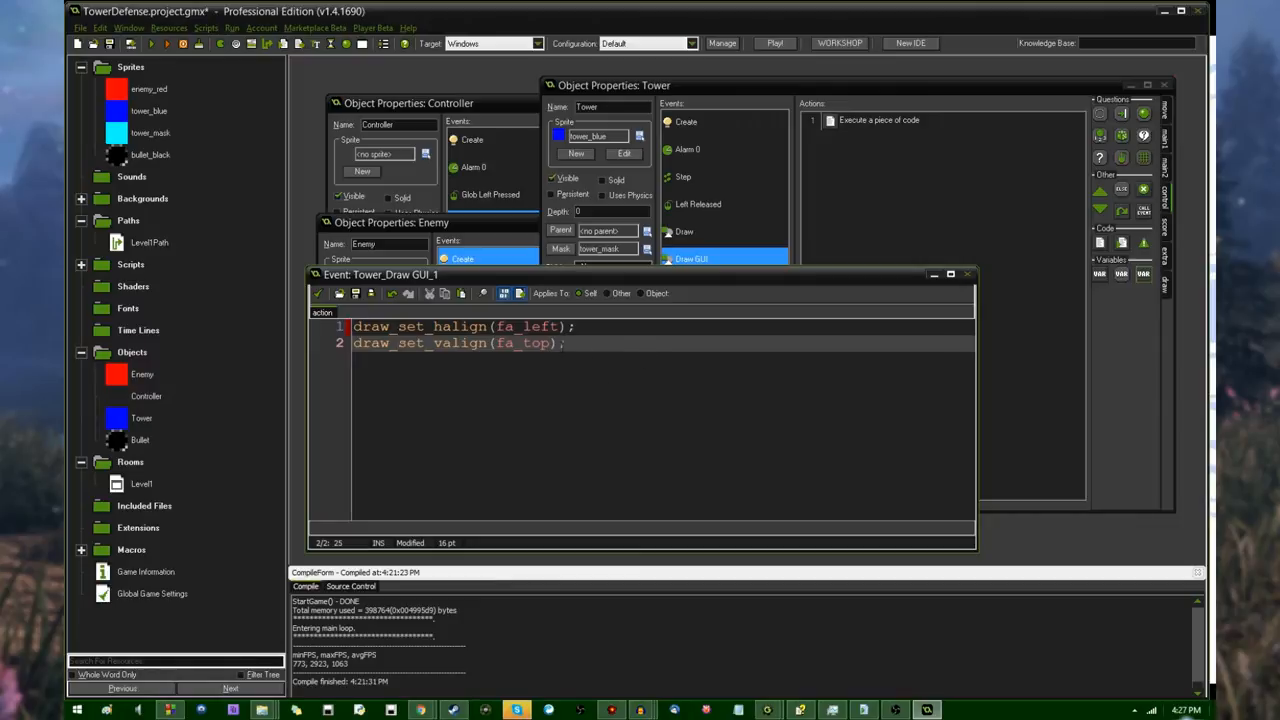
- Add draw_set_color(c_black); after the halign and valign lines in the Tower Draw GUI code
text(draw_set_color(c_black);)
text(draw_text(64,)
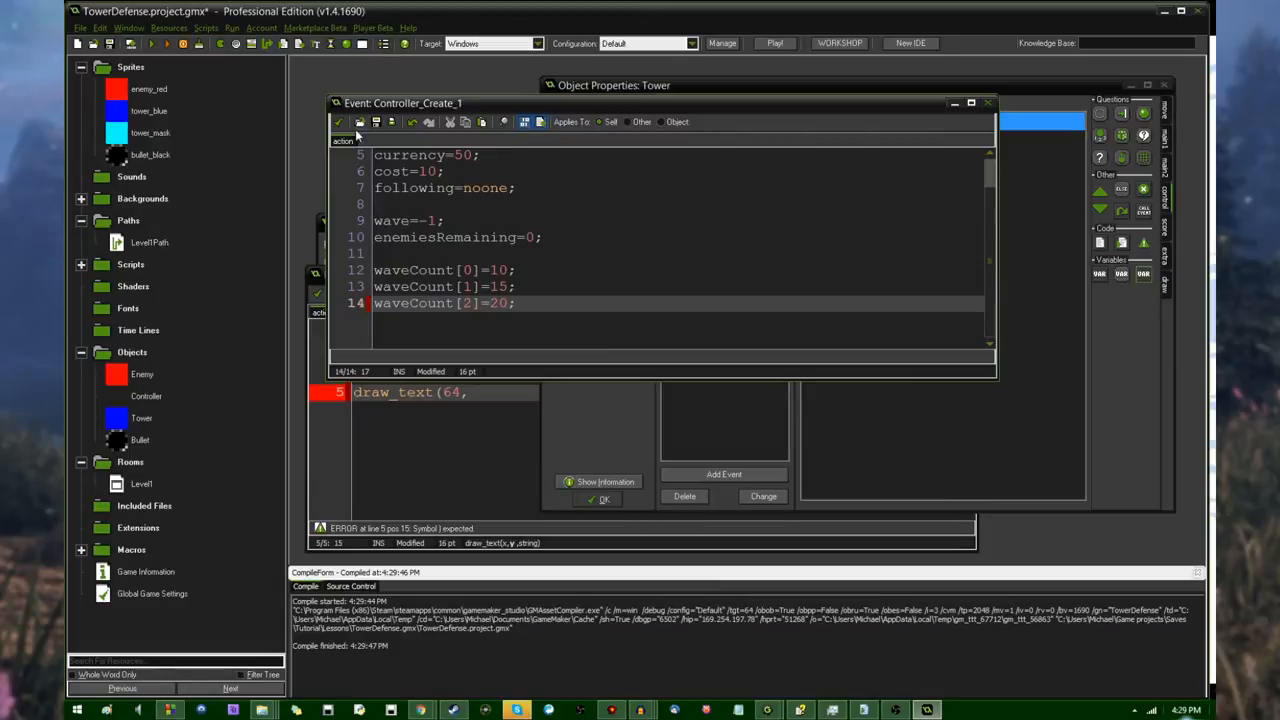
- Define a WIDTH value in the Controller's Create code alongside currency, cost and wave counters
text(WIDTH-128,)
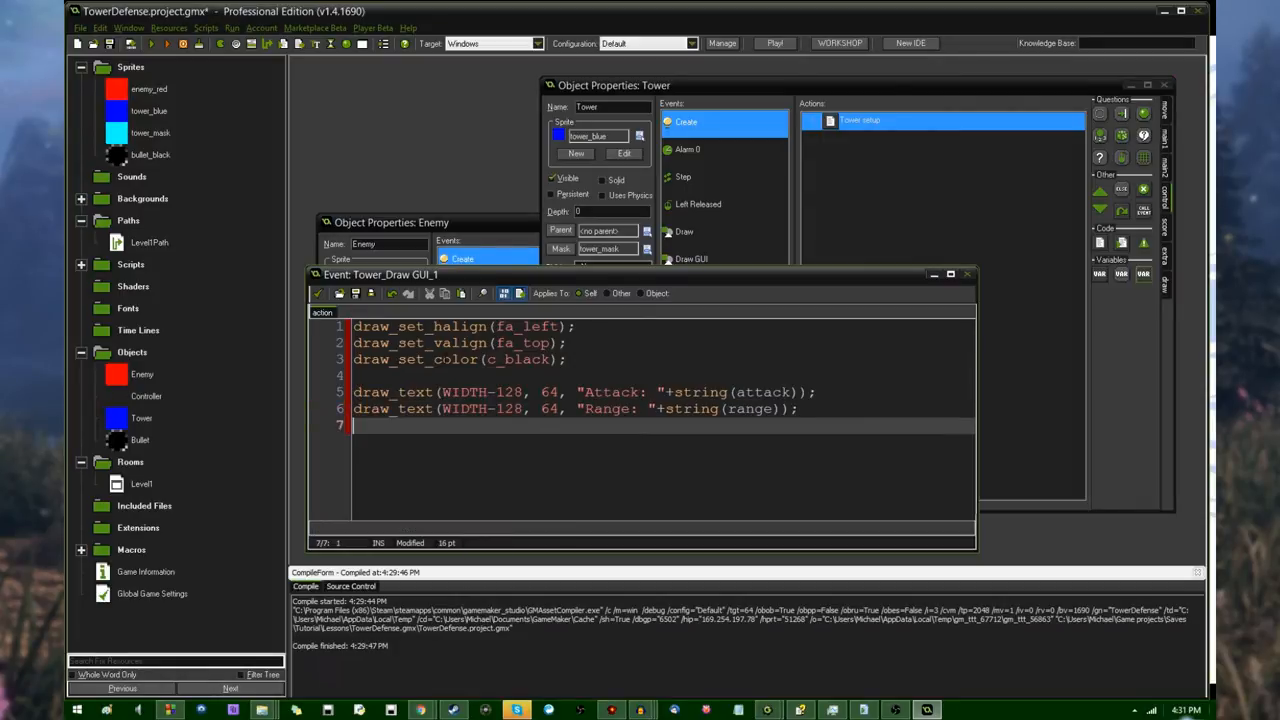
- Add draw_text(WIDTH-128, 64, "Fire Rate: "+string(rate)); below the Attack and Range lines
text(draw_text(WIDTH-128, 64, "Fire Rate: "+string(rate));)
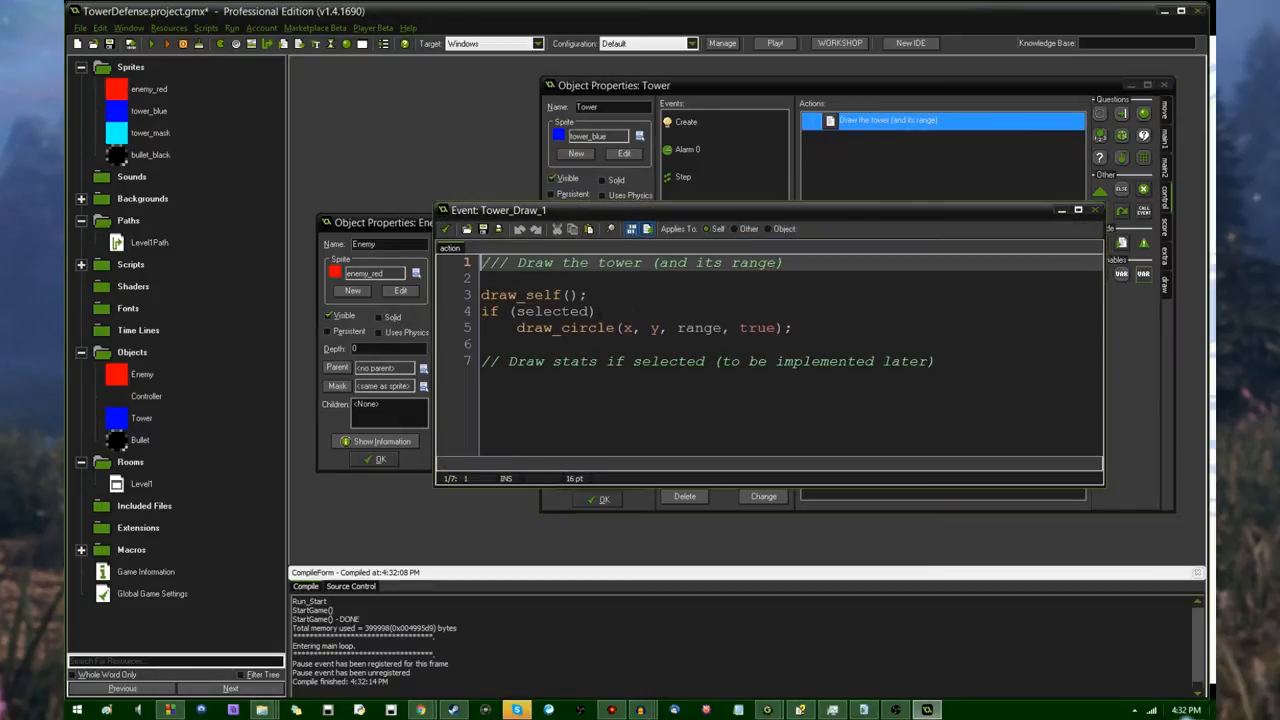
- Write draw_self(); and a selected-only draw_circle(x, y, range, true) in the Tower Draw event
click(772, 44)
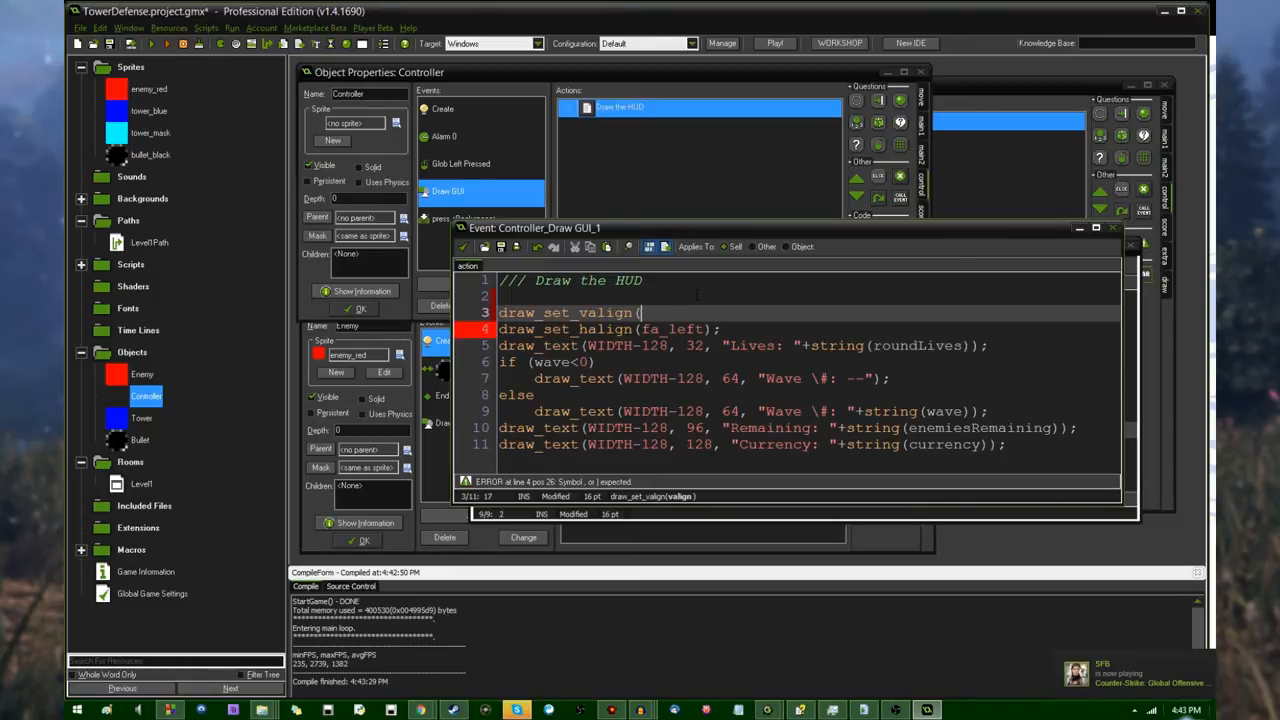
- Complete draw_set_valign(fa_top); above draw_set_halign(fa_left) in the Controller Draw GUI
text(fa_top)
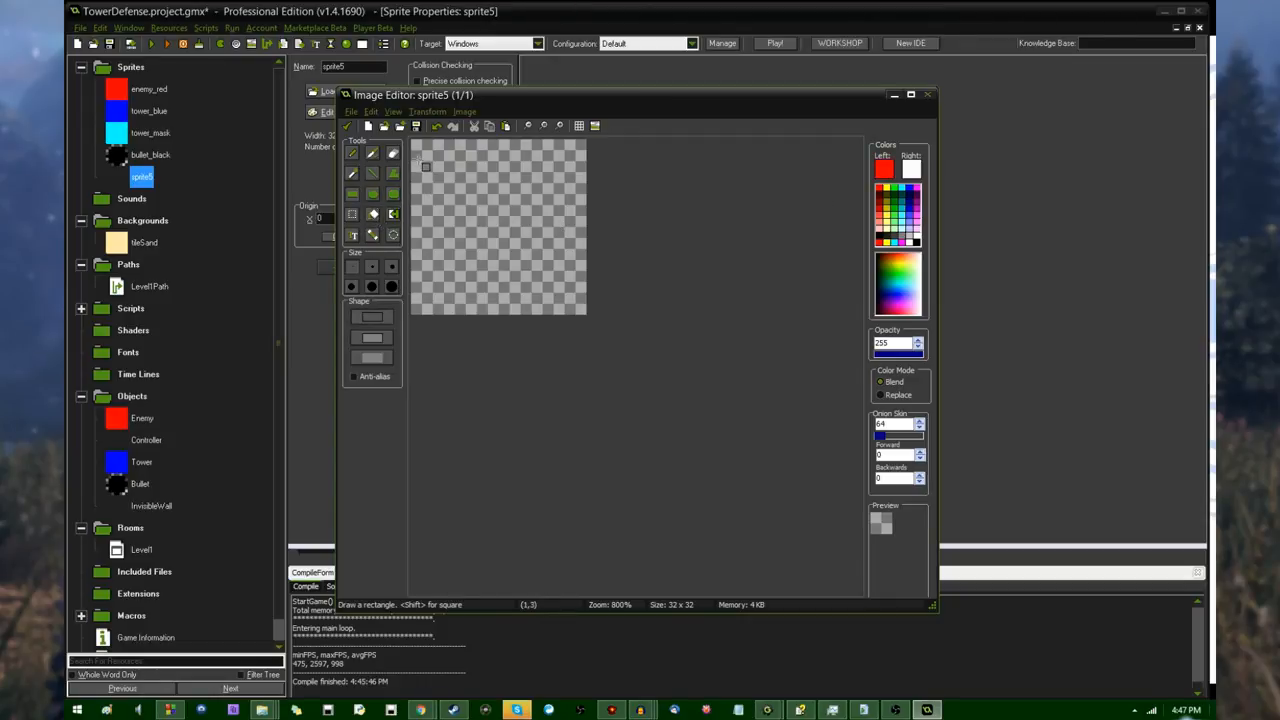
- Paint a red X on the blank 32x32 sprite and save it from the image editor
click(422, 156)
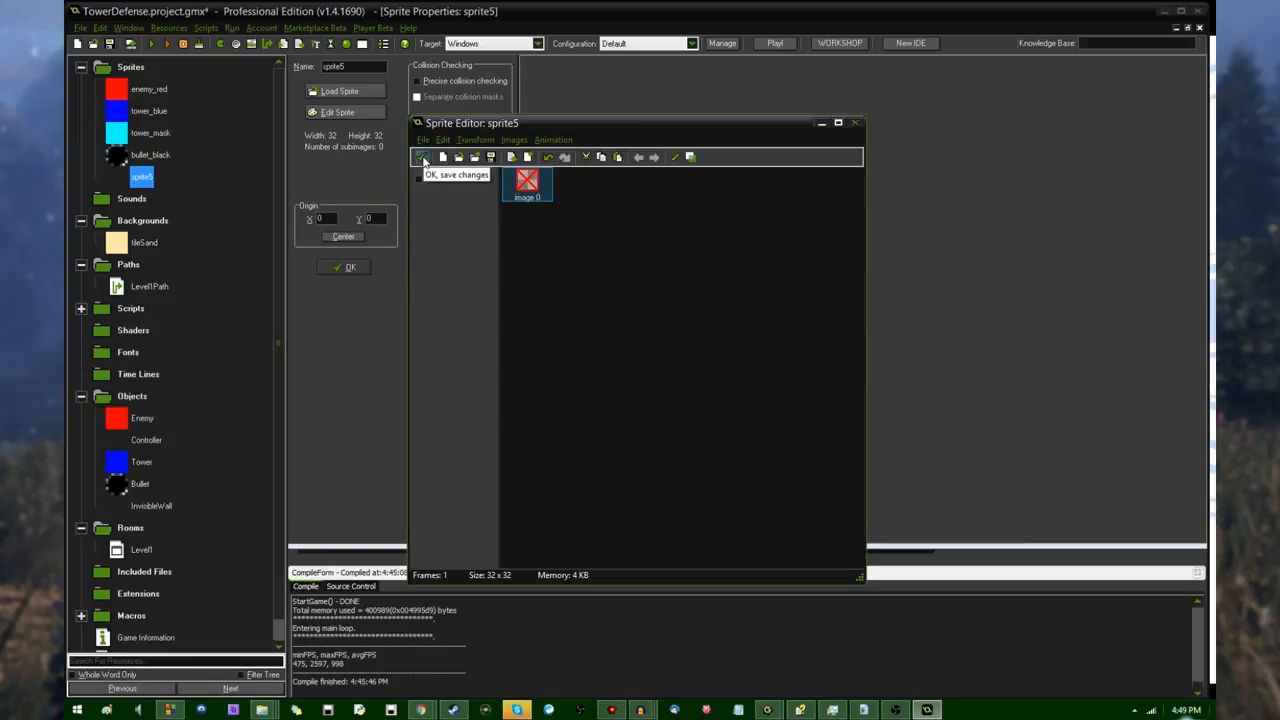
click(424, 156)
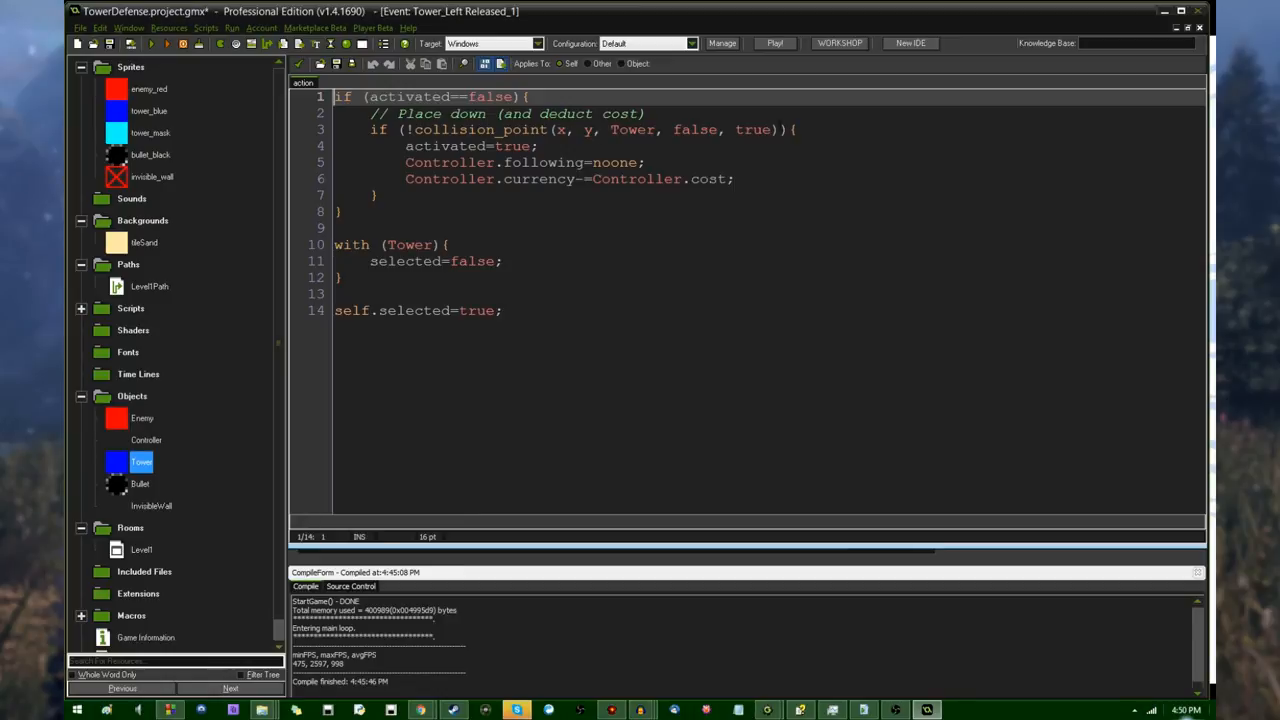
- Rename sprite5 to invisible_wall and bring up the Tower's Left Released script
double_click(150, 506)
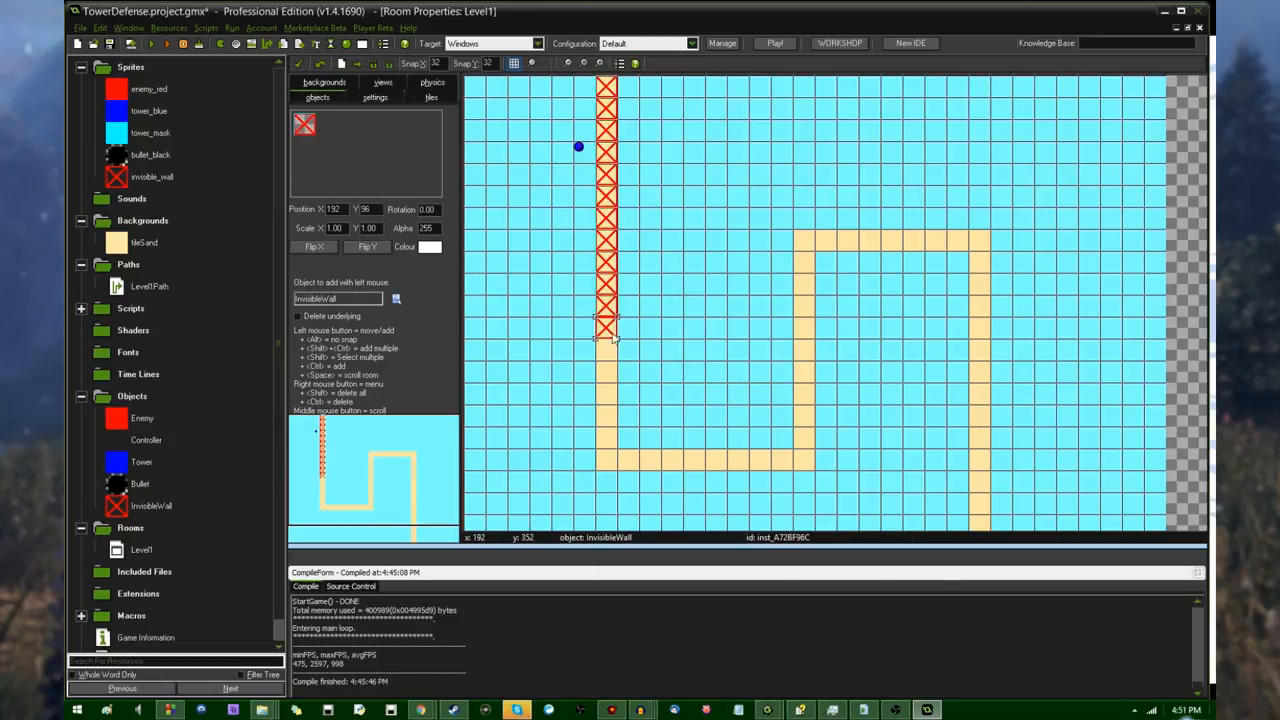
- Place invisible_wall instances along the Level1 path to block tower building there
double_click(140, 462)
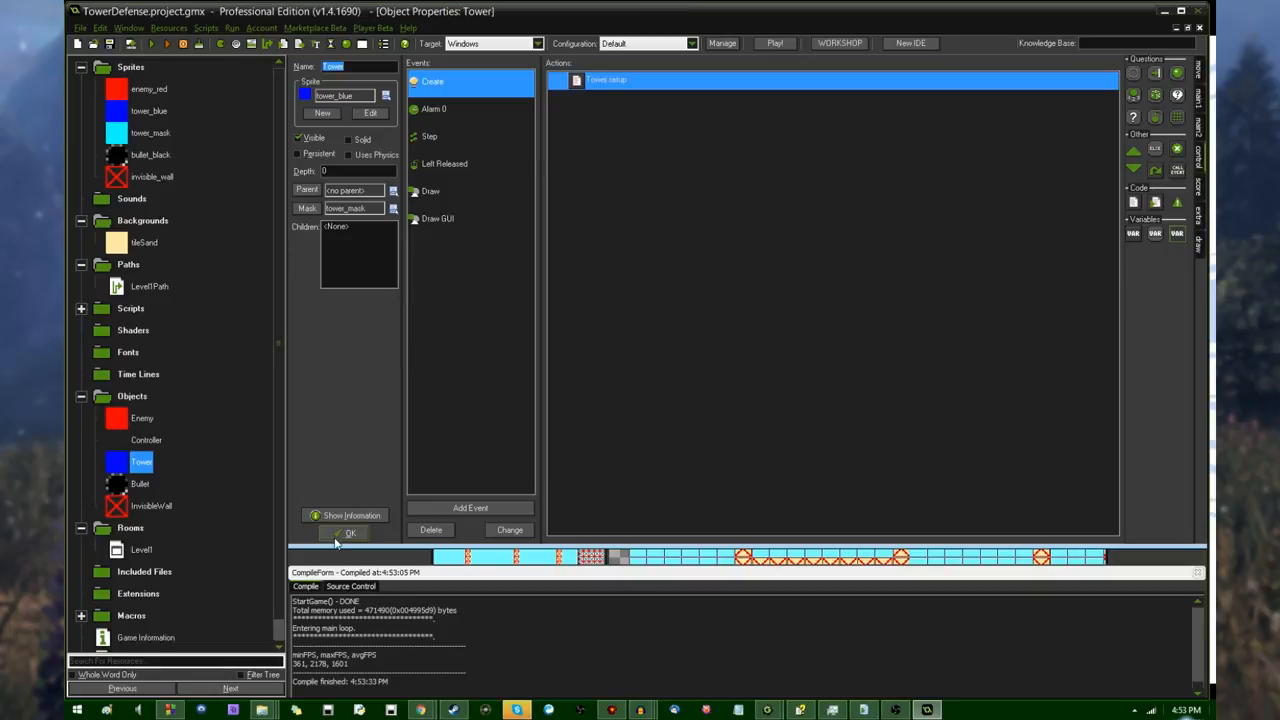